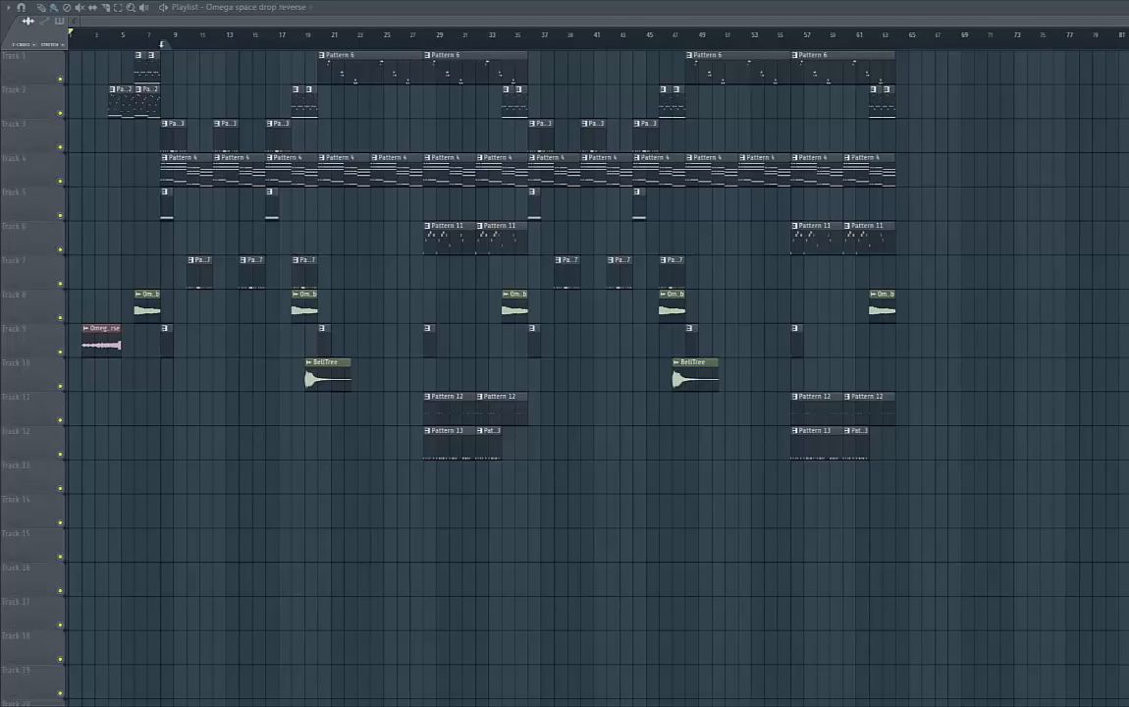
mouse_move(1036, 546)
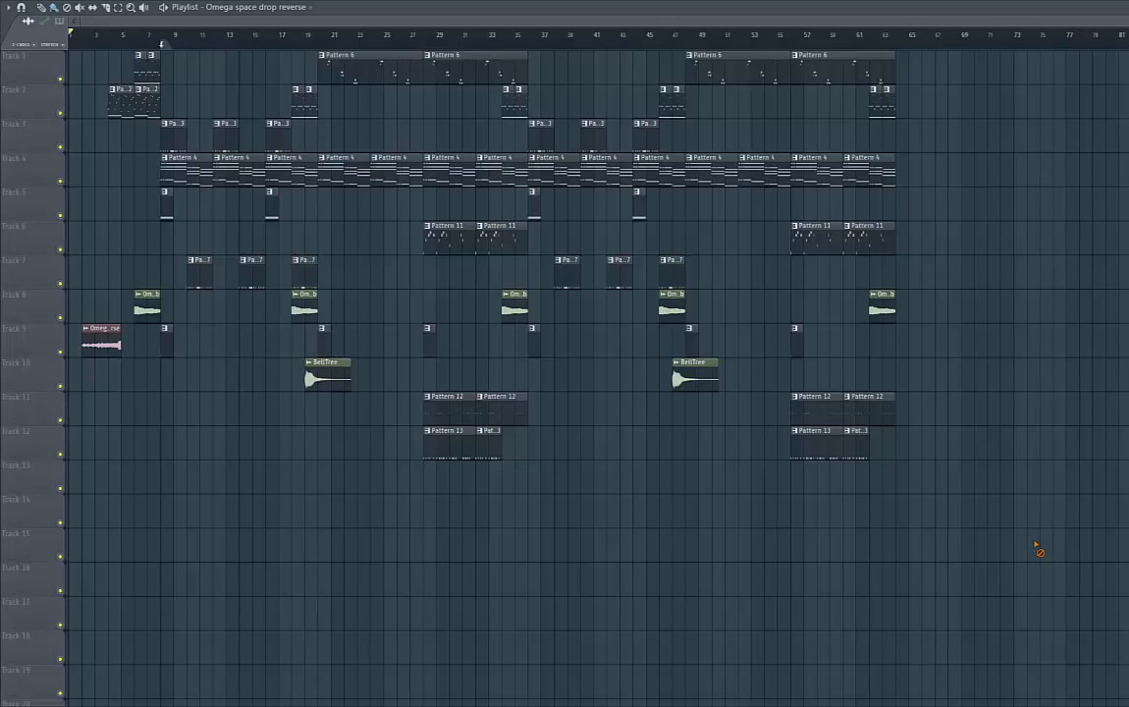